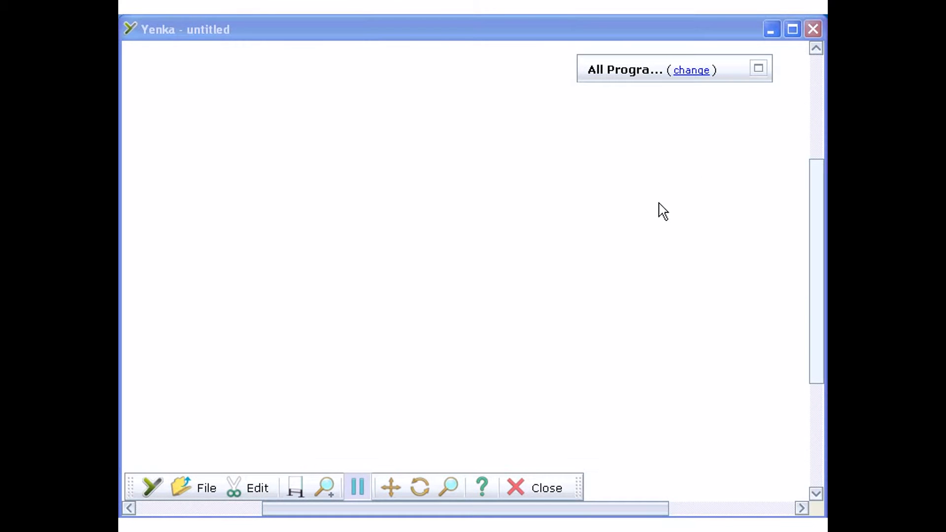
# Drag a 3D Importer from the Presentation objects onto the scene floor.
pyautogui.click(758, 68)
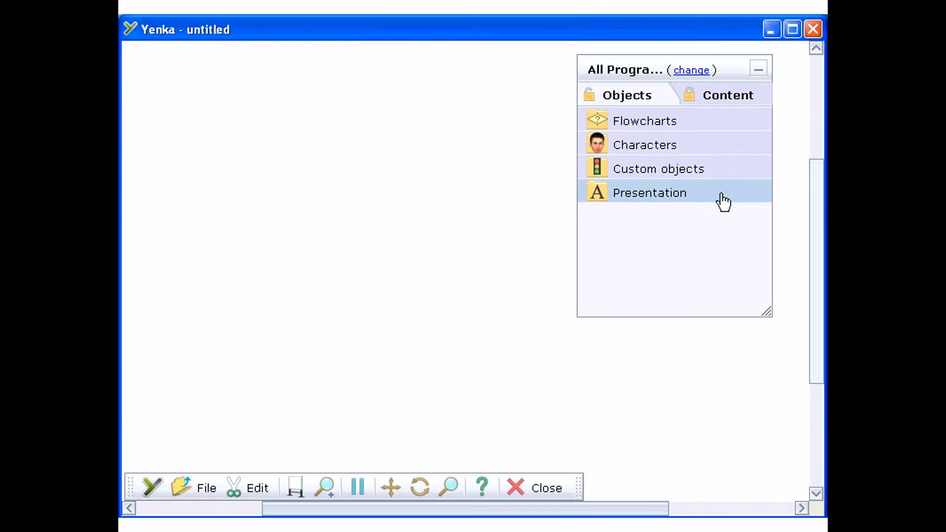
pyautogui.click(649, 192)
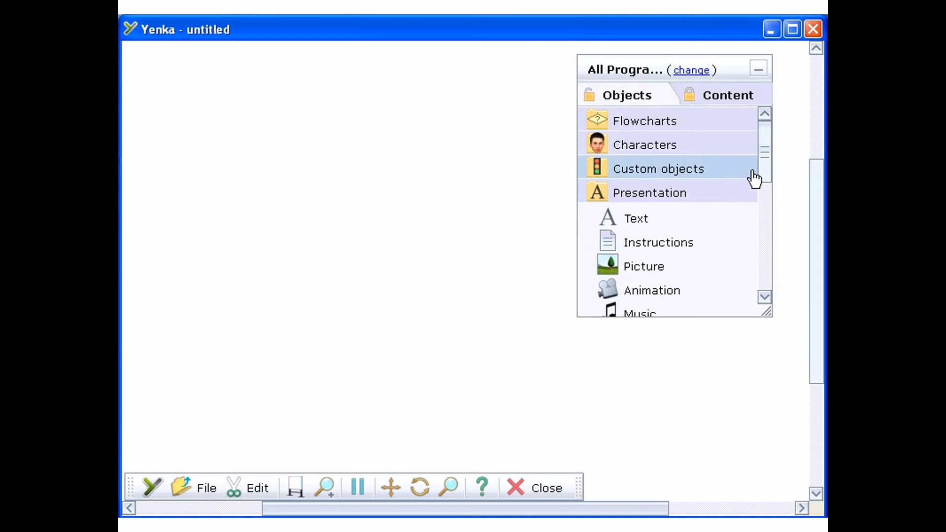
pyautogui.scroll(-3)
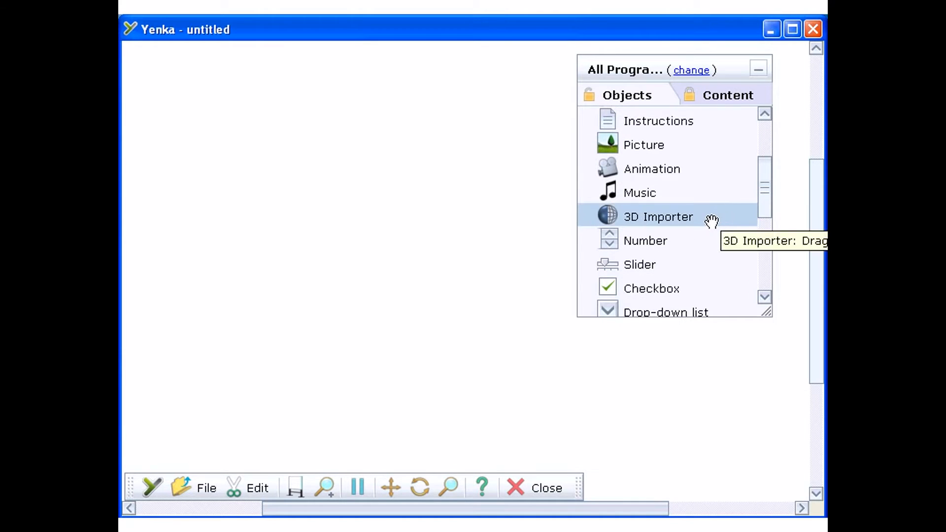
pyautogui.moveTo(658, 217); pyautogui.dragTo(373, 310)
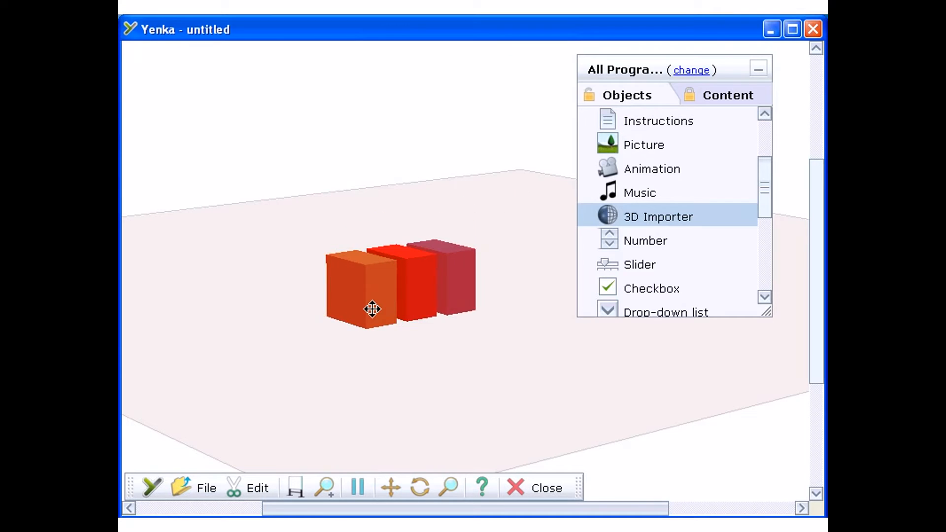
# Open the 3D Importer's properties panel showing file, 200 cm size and rotation.
pyautogui.click(758, 68)
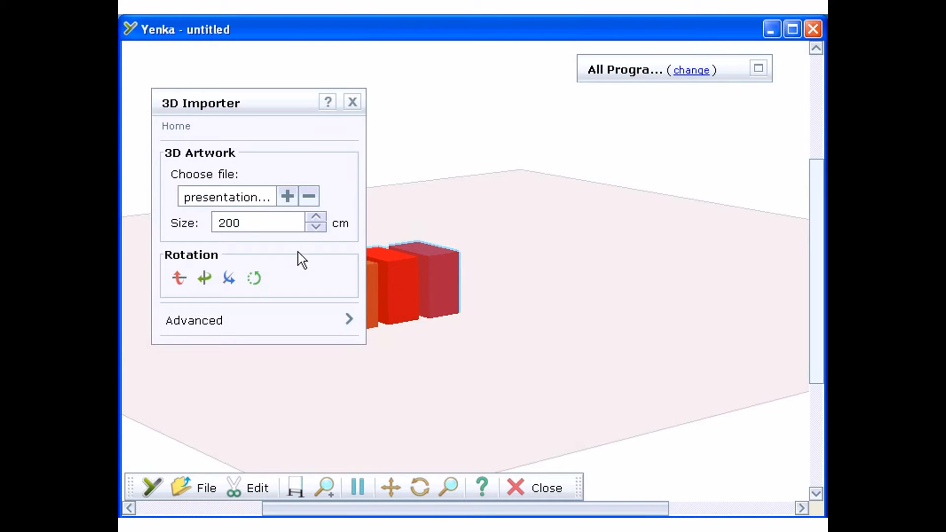
pyautogui.moveTo(288, 204)
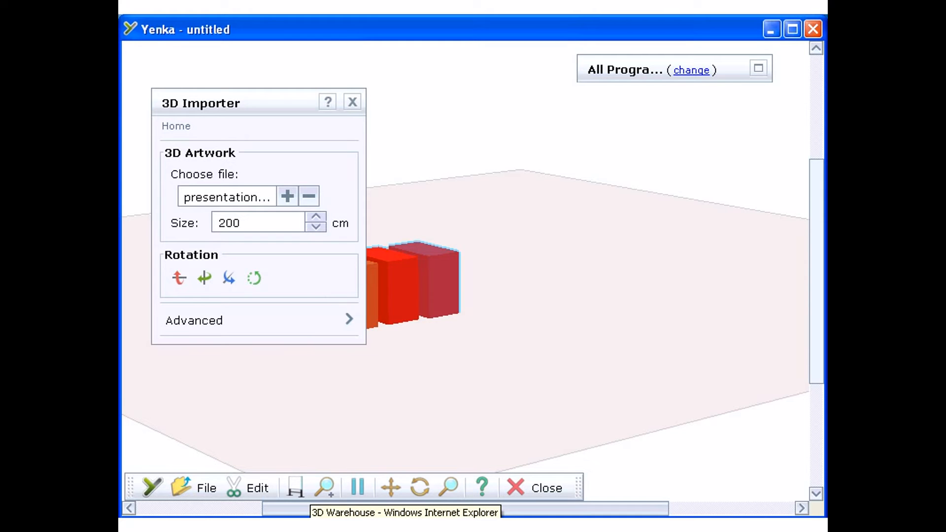
# Switch to Internet Explorer and browse the 3D Warehouse home page's collections.
pyautogui.click(404, 513)
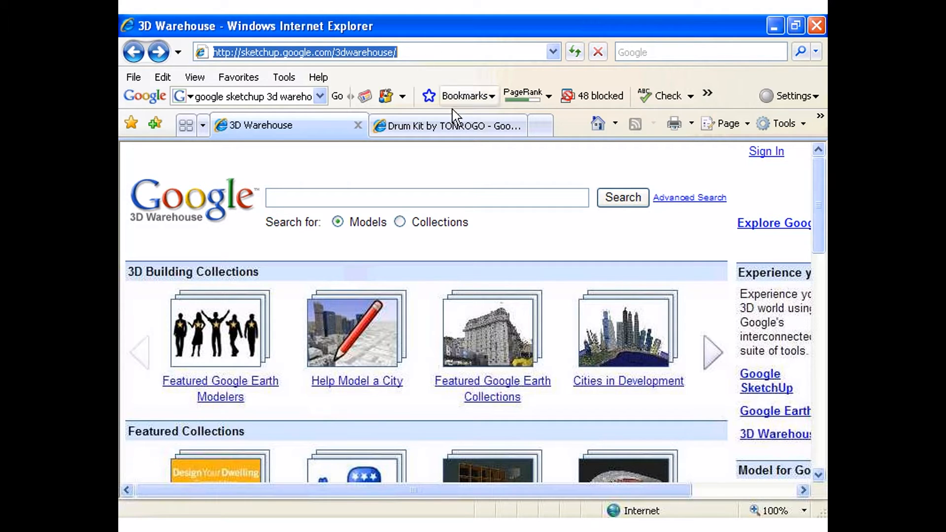
pyautogui.moveTo(819, 205)
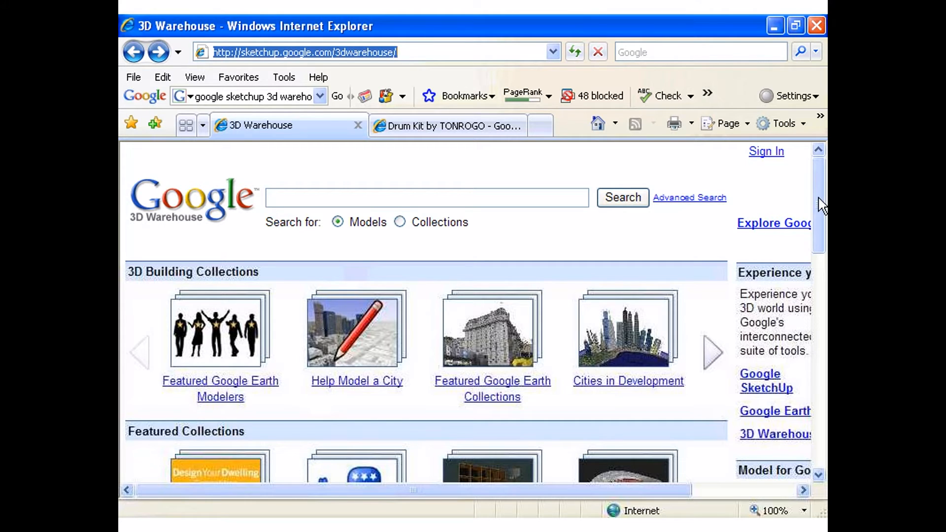
pyautogui.scroll(-3)
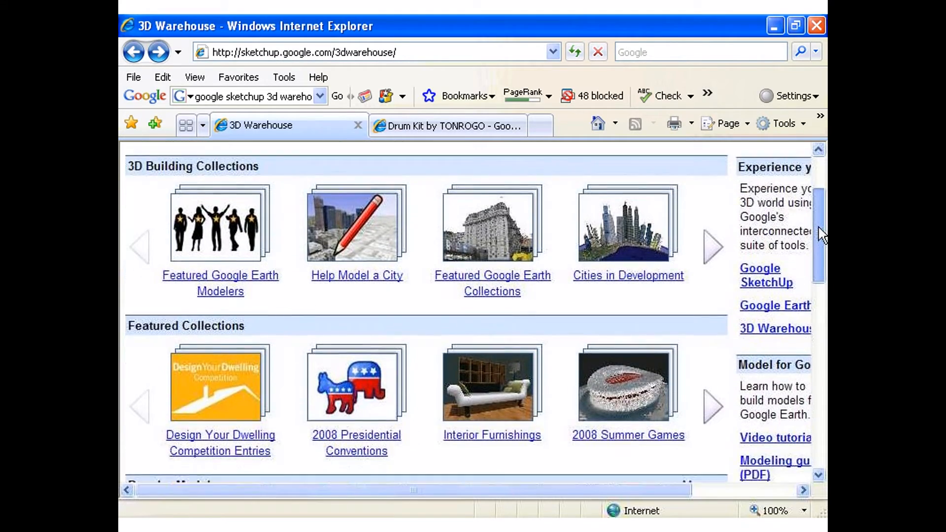
pyautogui.scroll(-3)
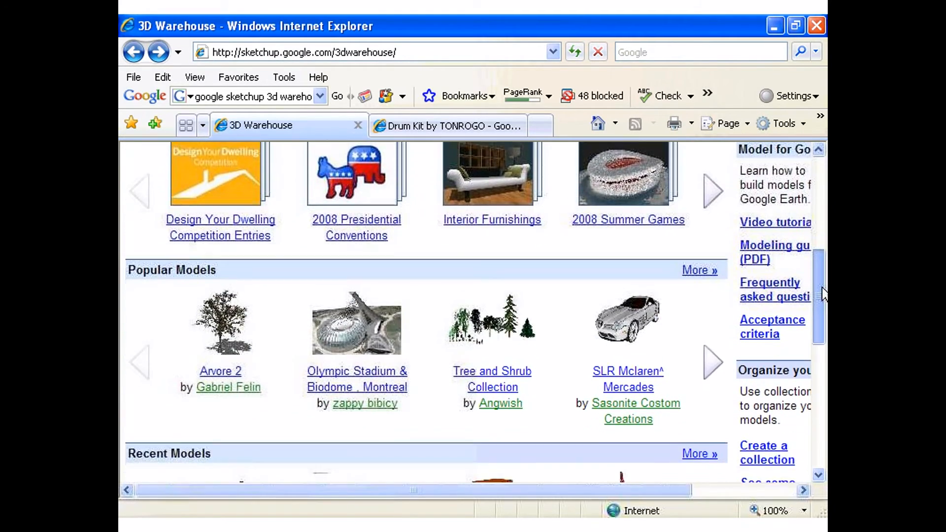
pyautogui.scroll(-3)
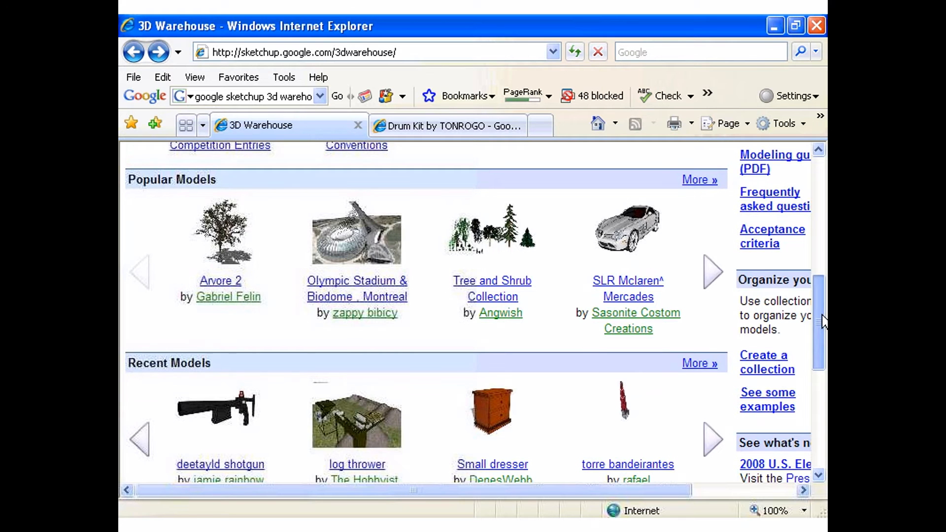
pyautogui.scroll(3)
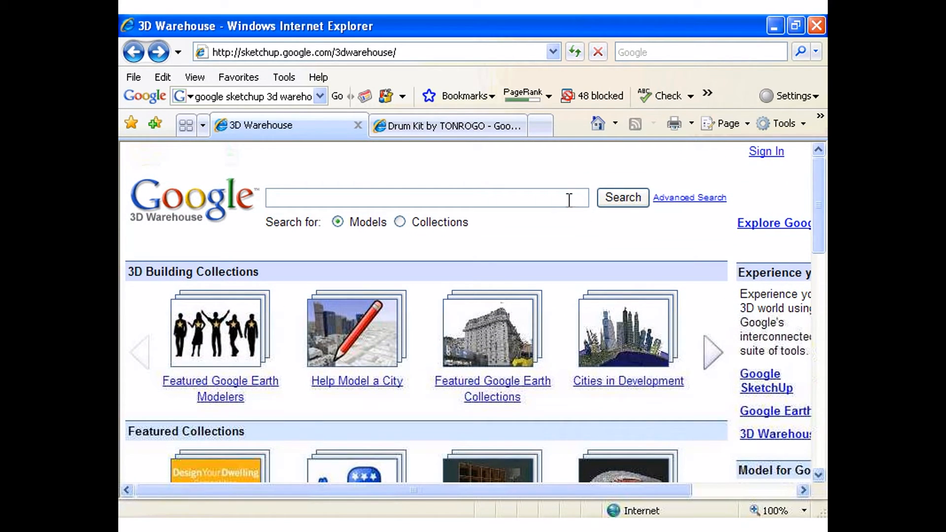
# Search 3D Warehouse for 'drum kit' and download TONROGO's Drum Kit model.
pyautogui.write('drum kit')
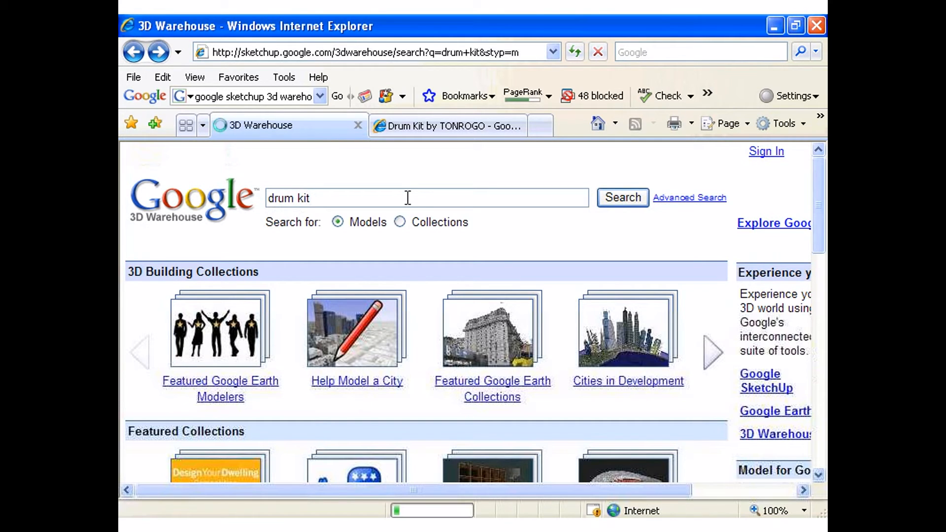
pyautogui.click(623, 198)
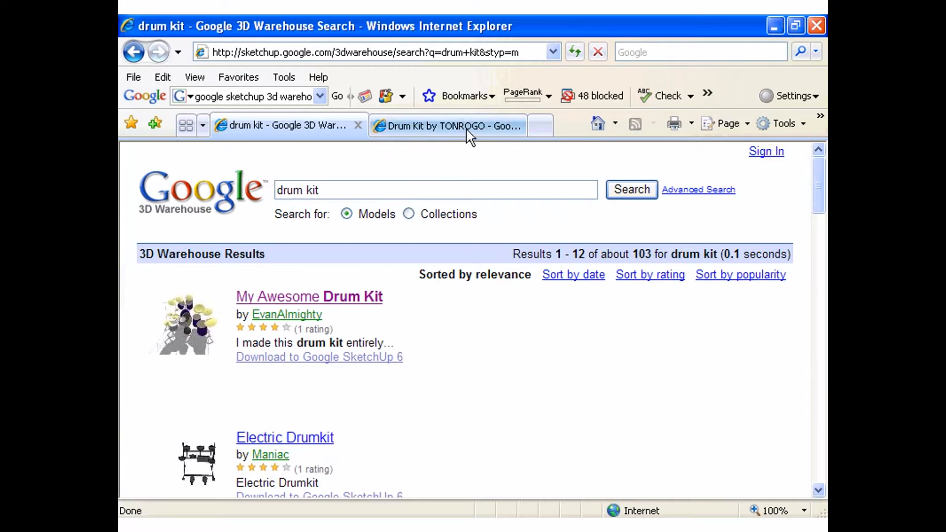
pyautogui.click(451, 126)
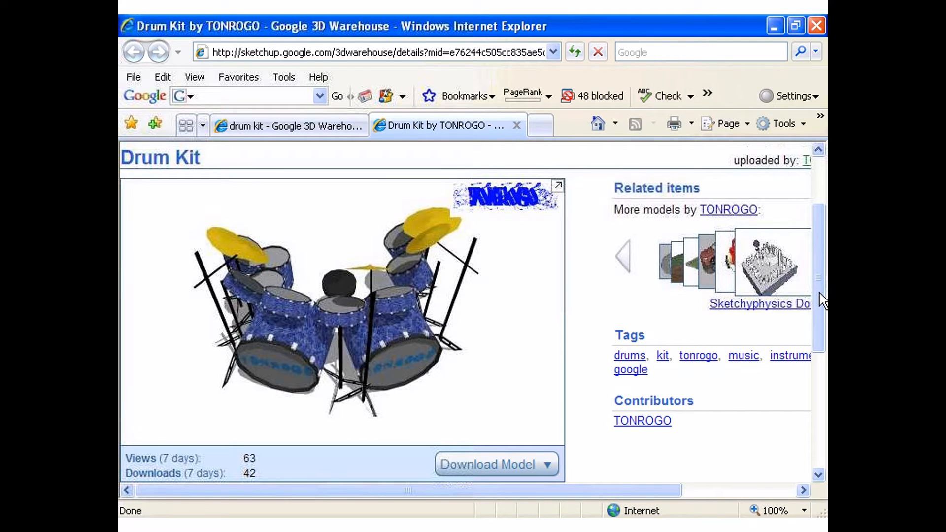
pyautogui.scroll(-3)
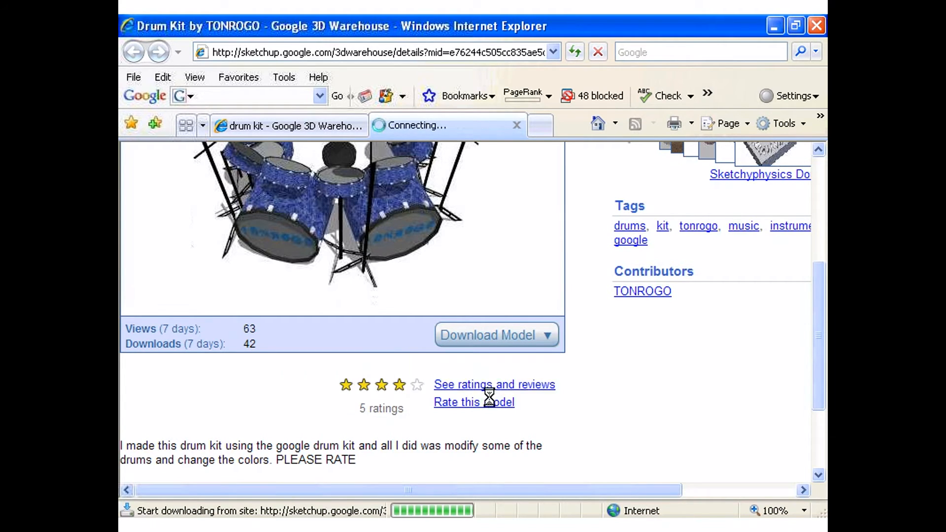
# Save drum_kit.zip to the Desktop.
pyautogui.click(496, 335)
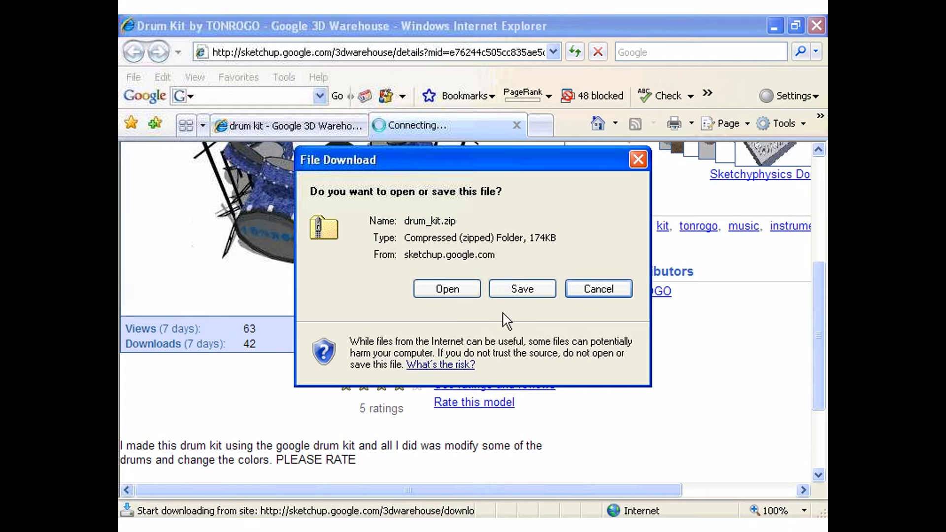
pyautogui.click(522, 289)
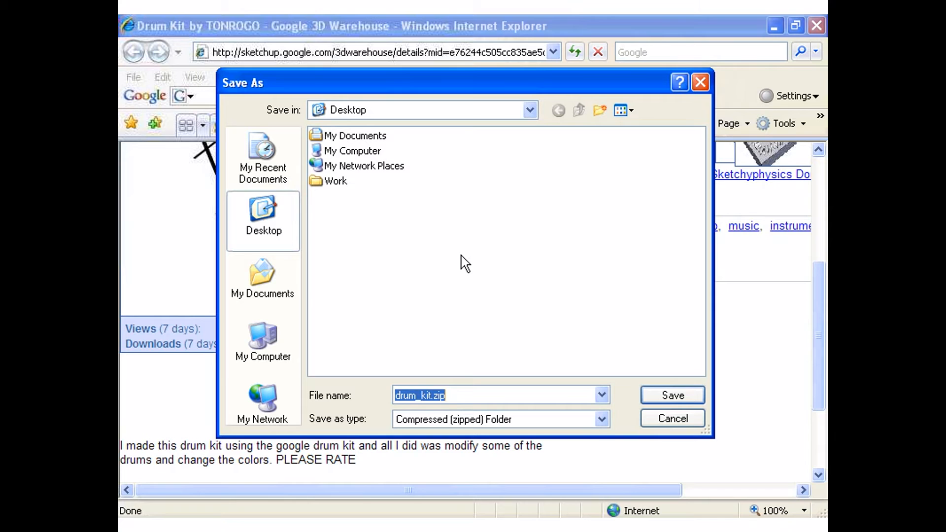
pyautogui.moveTo(612, 368)
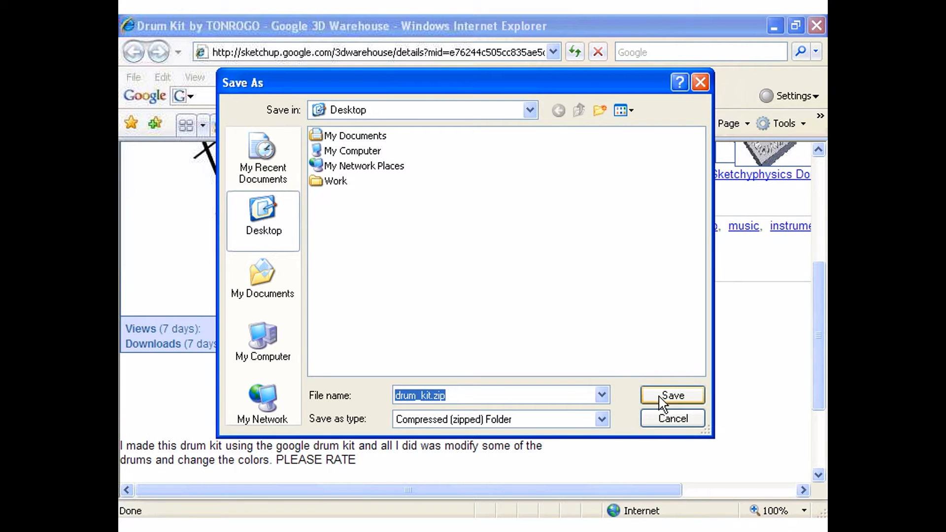
pyautogui.click(672, 396)
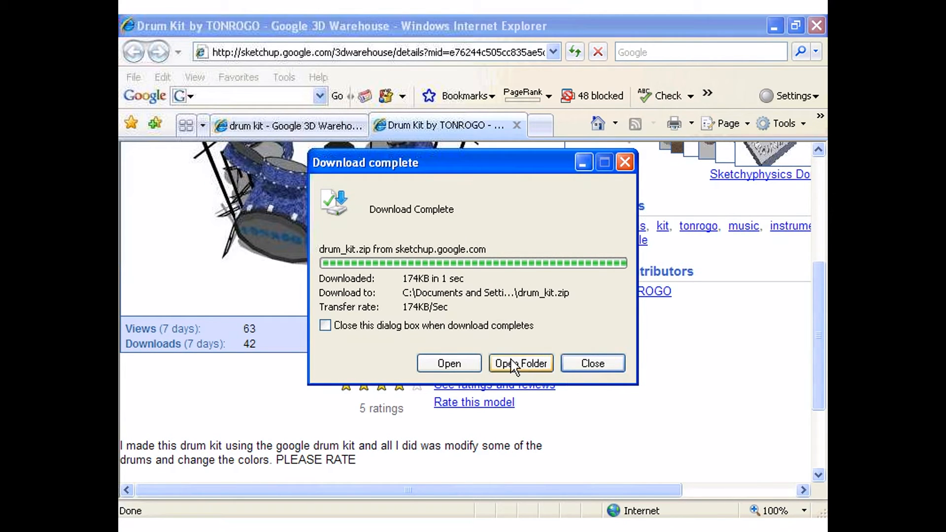
pyautogui.moveTo(467, 368)
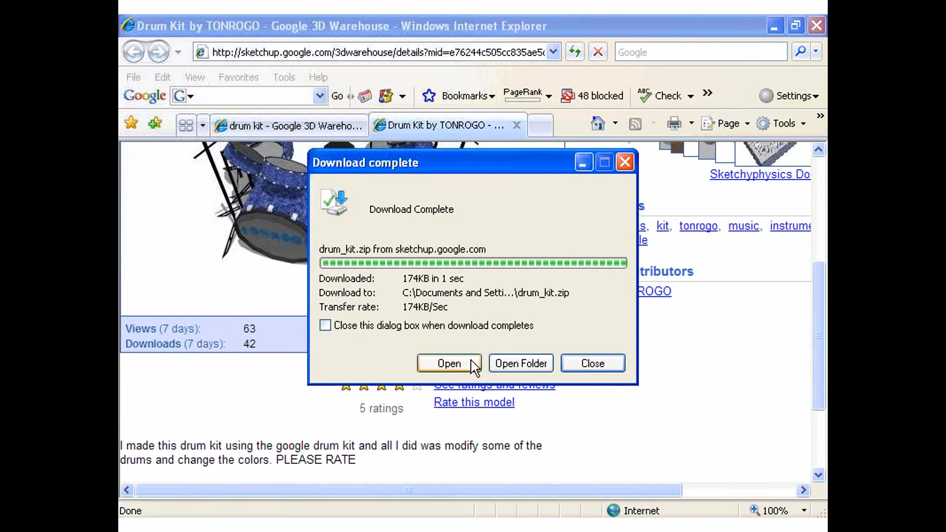
# Extract drum_kit.zip into a desktop drum_kit folder and show the extracted files.
pyautogui.click(449, 363)
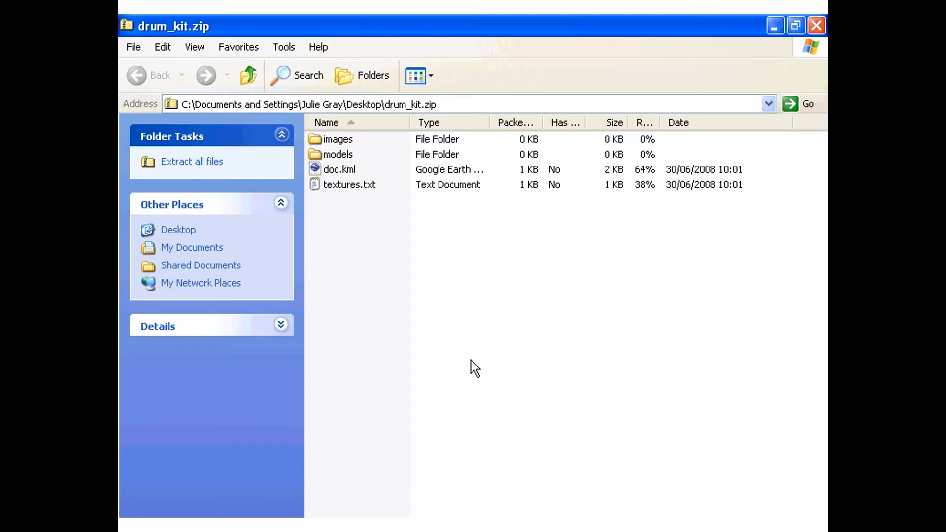
pyautogui.moveTo(374, 299)
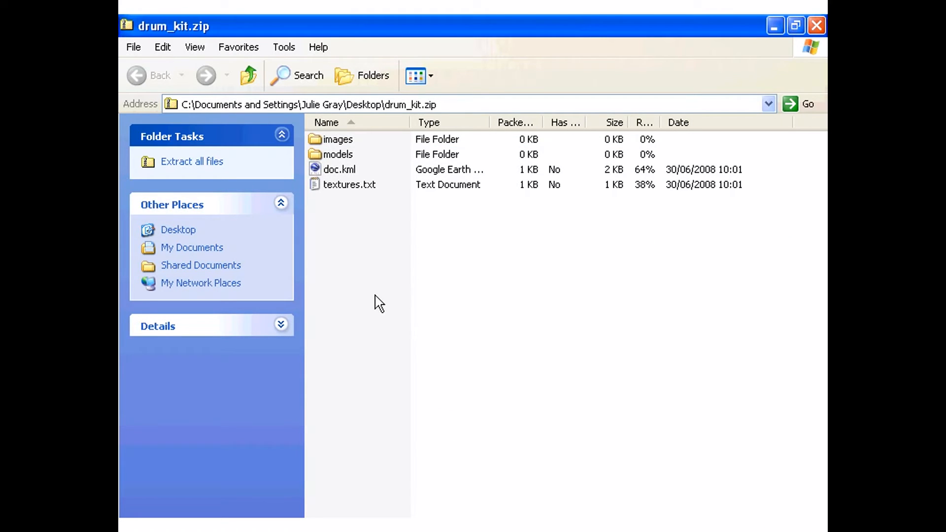
pyautogui.moveTo(212, 167)
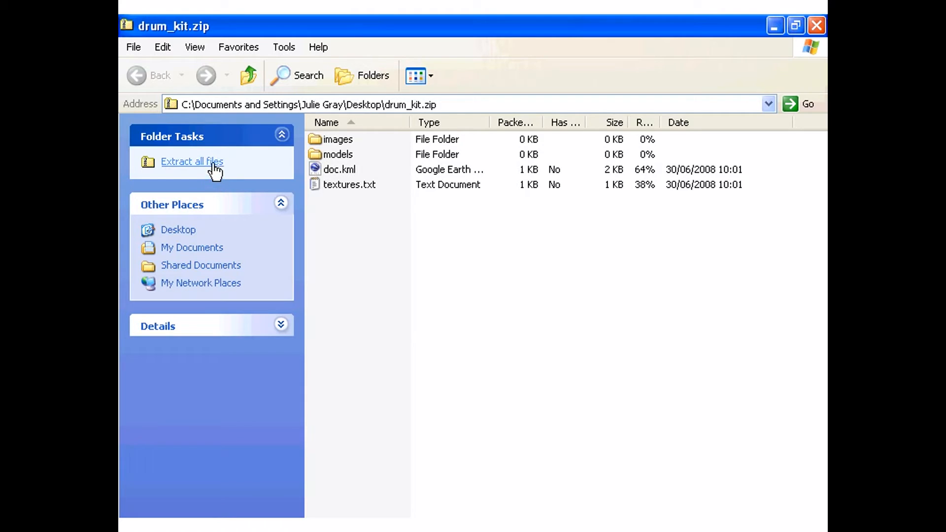
pyautogui.moveTo(213, 168)
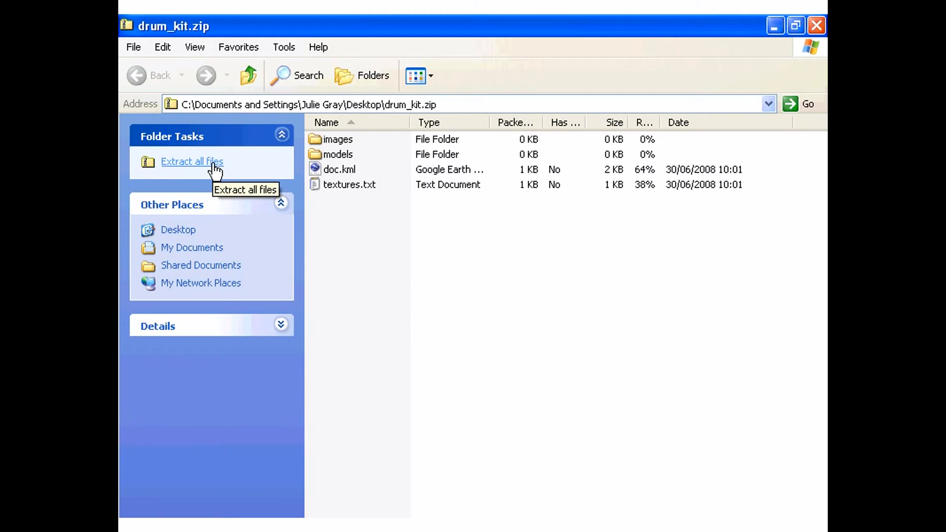
pyautogui.click(191, 162)
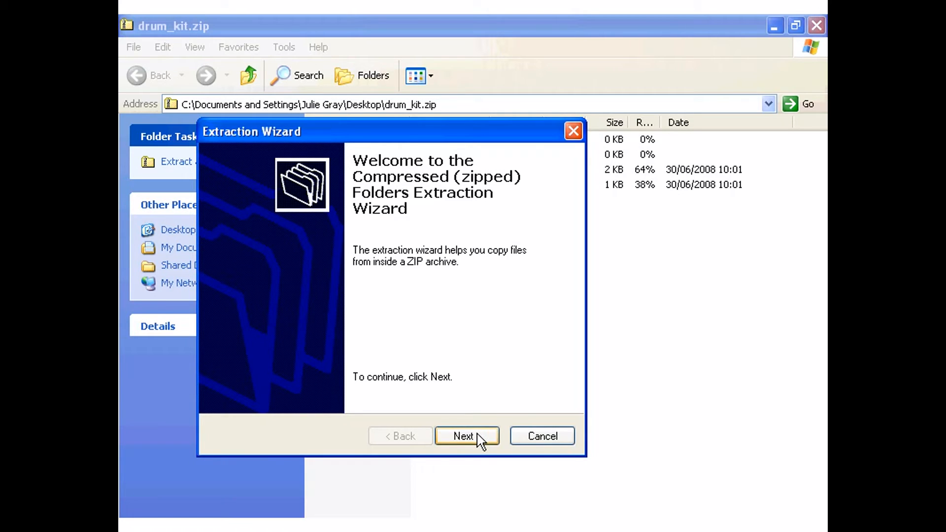
pyautogui.click(466, 436)
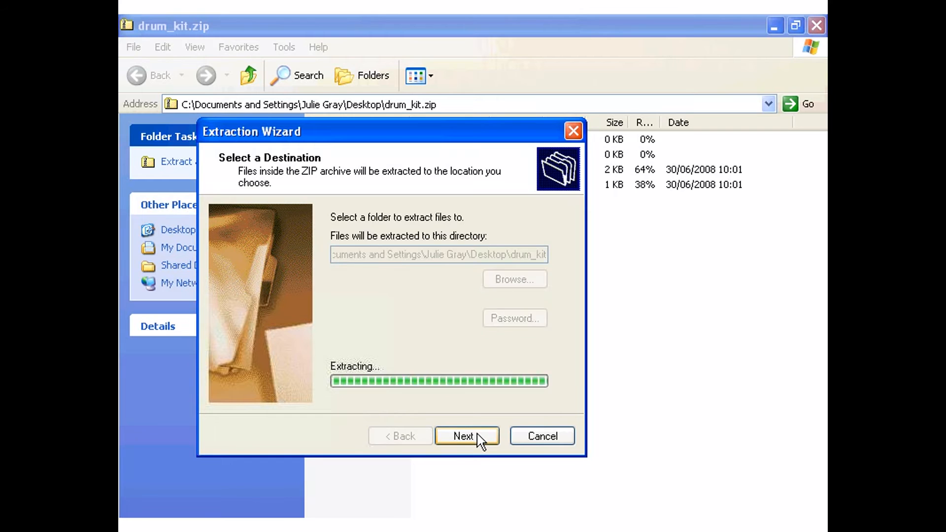
pyautogui.click(467, 435)
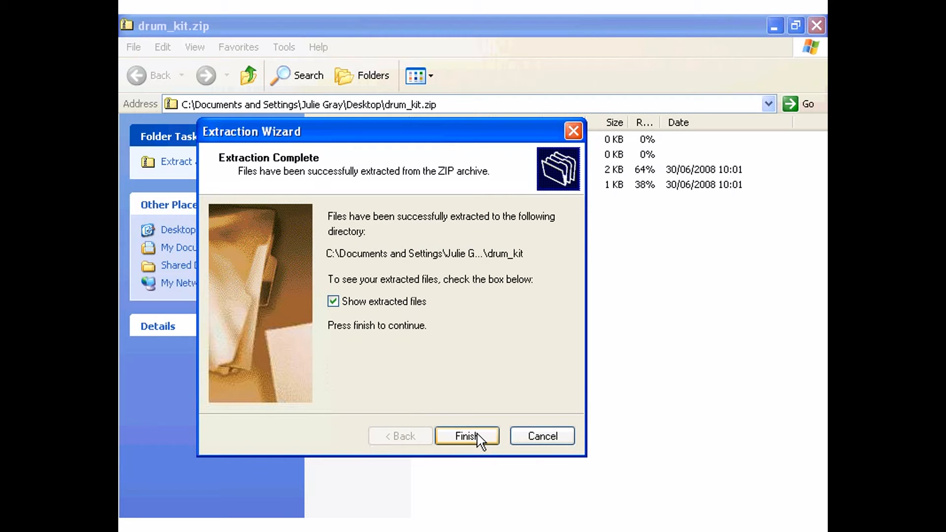
pyautogui.click(467, 436)
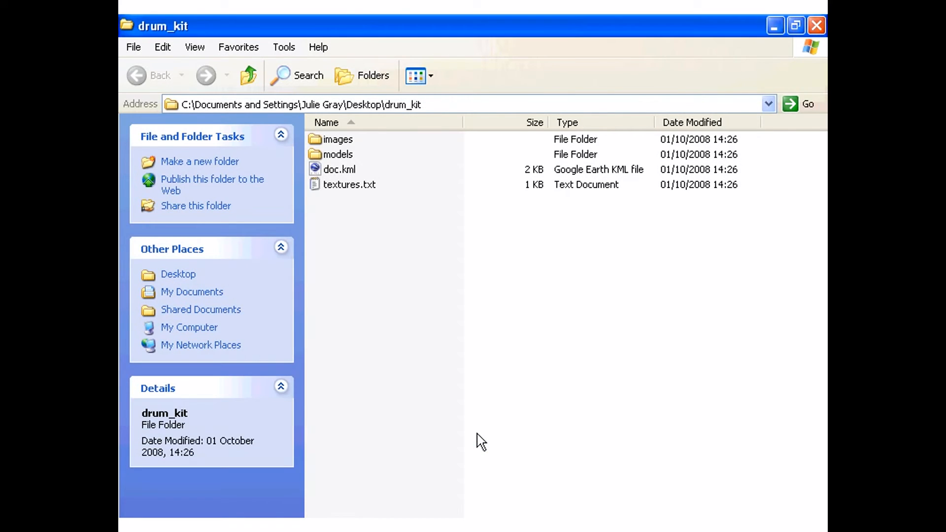
pyautogui.moveTo(276, 44)
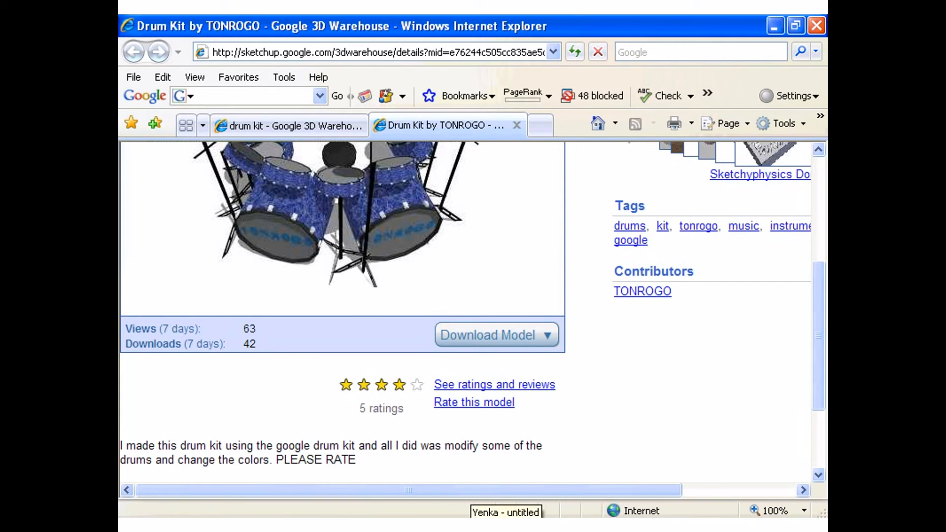
# Bring the 'Yenka - untitled' window back to the front.
pyautogui.click(505, 512)
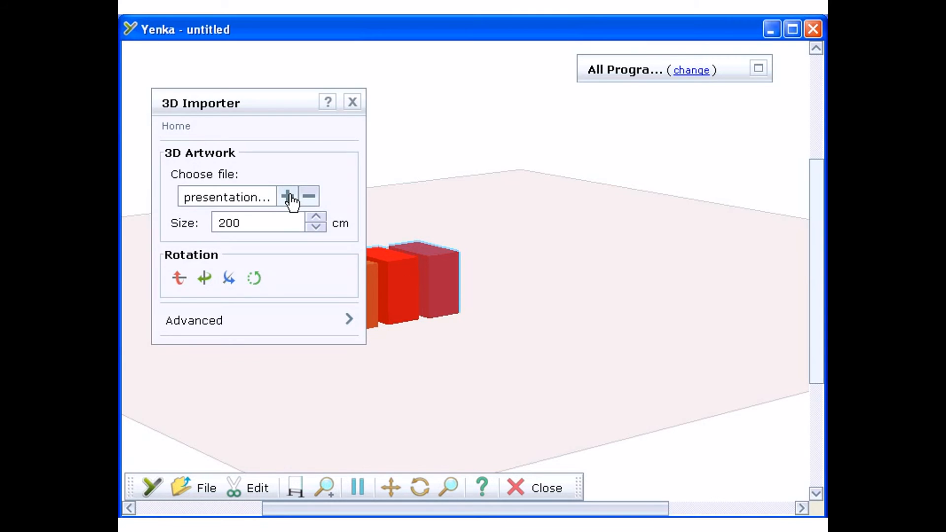
# Load drum kit.dae from Desktop > drum_kit > models into the 3D Importer.
pyautogui.click(287, 197)
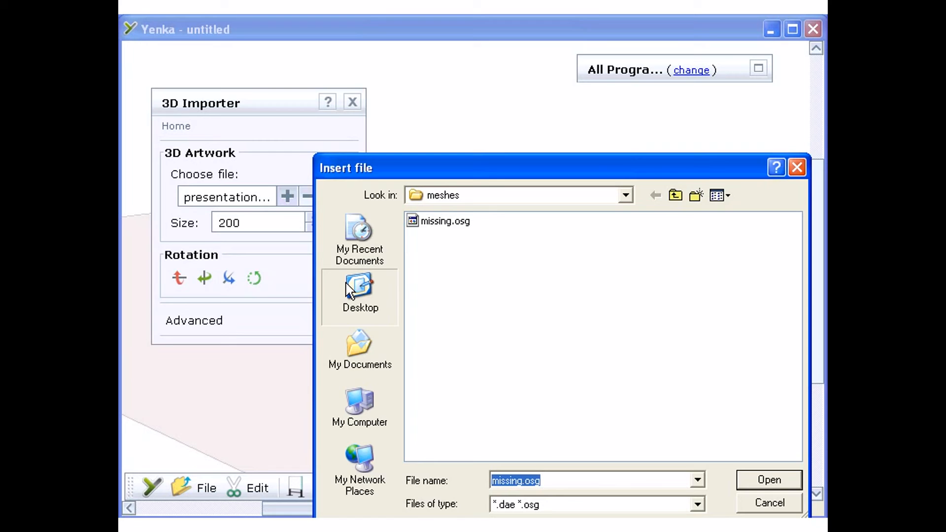
pyautogui.click(359, 289)
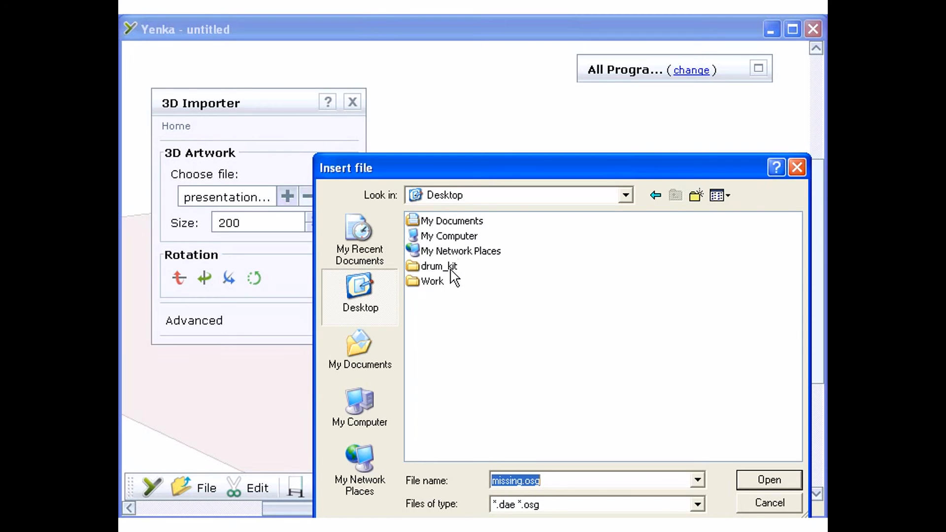
pyautogui.doubleClick(439, 266)
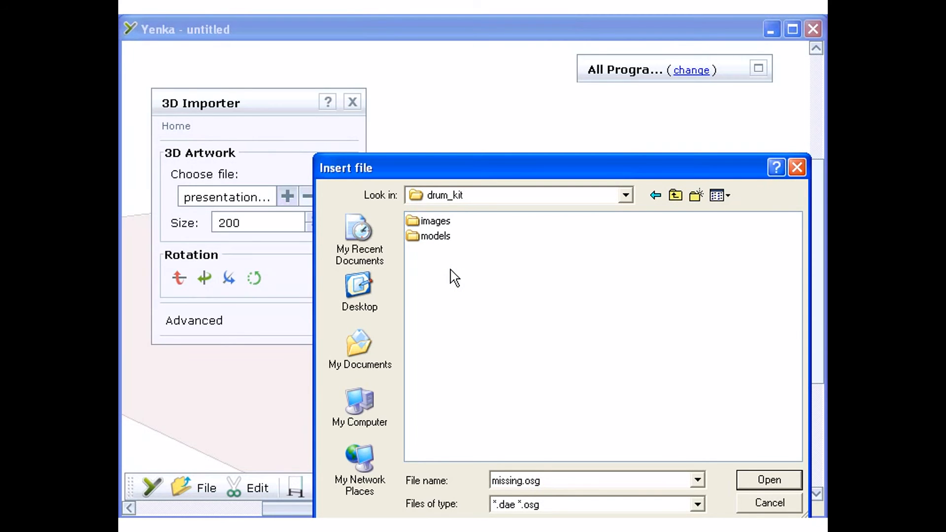
pyautogui.moveTo(453, 248)
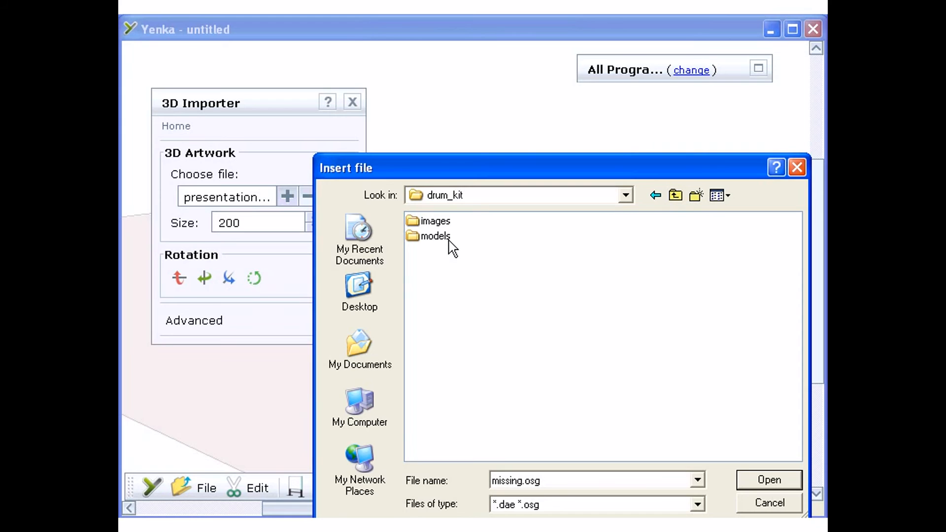
pyautogui.doubleClick(433, 236)
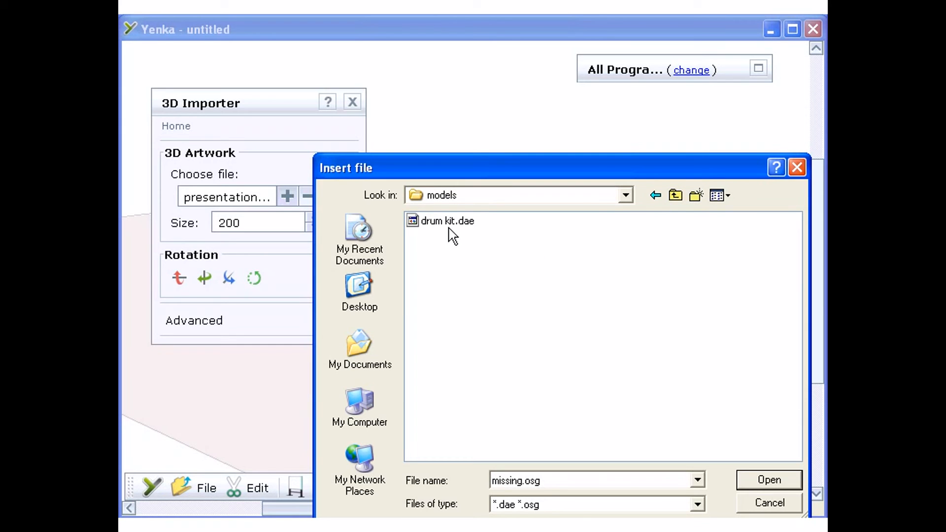
pyautogui.click(445, 220)
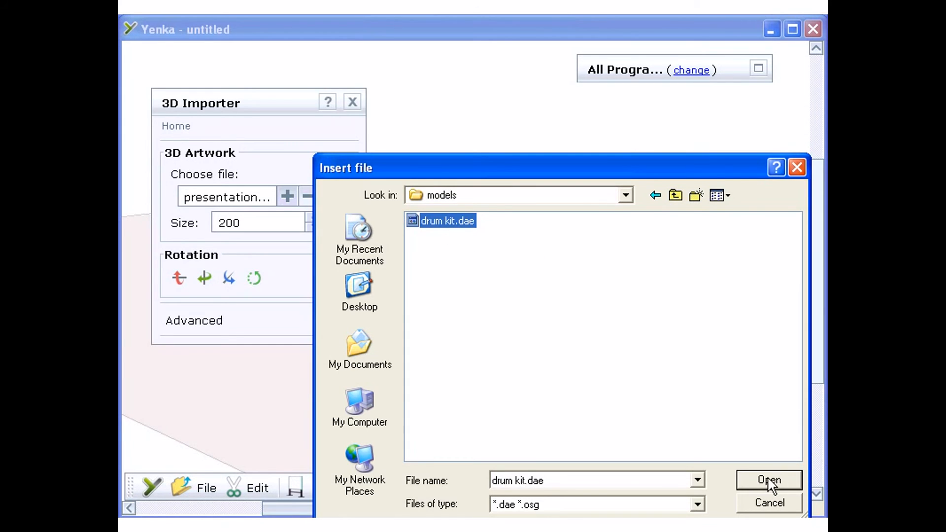
pyautogui.click(769, 480)
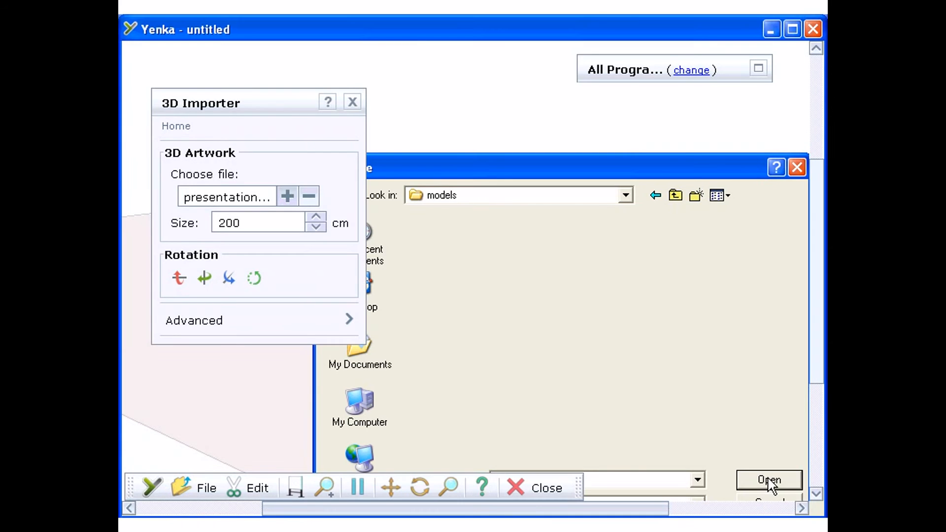
# Drag the drum kit further onto the floor and set its size to 550 cm.
pyautogui.click(767, 480)
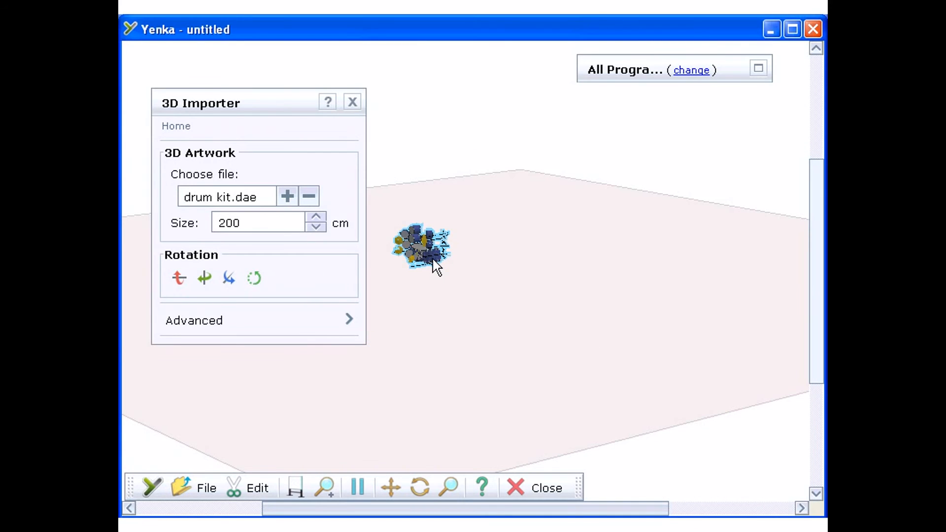
pyautogui.moveTo(422, 248); pyautogui.dragTo(510, 332)
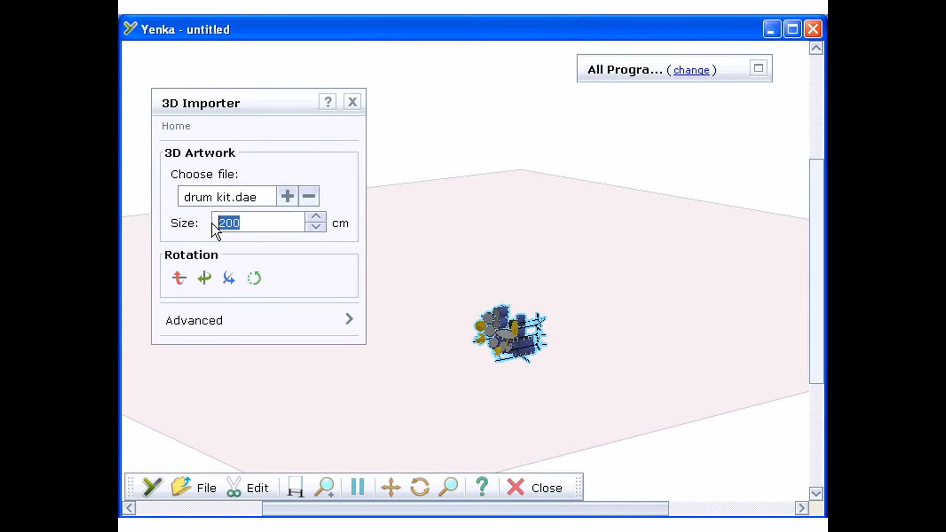
pyautogui.write('550')
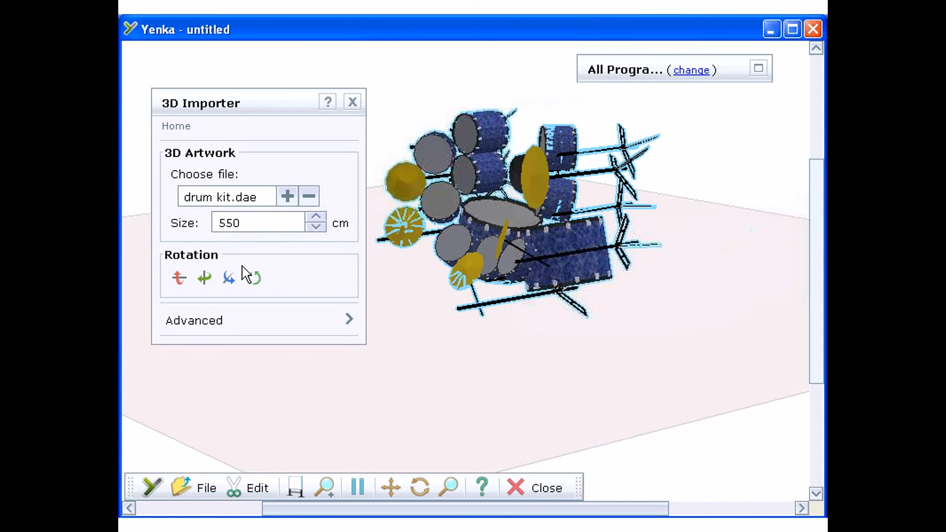
# Rotate the drum kit three steps so it stands upright facing forward.
pyautogui.click(178, 277)
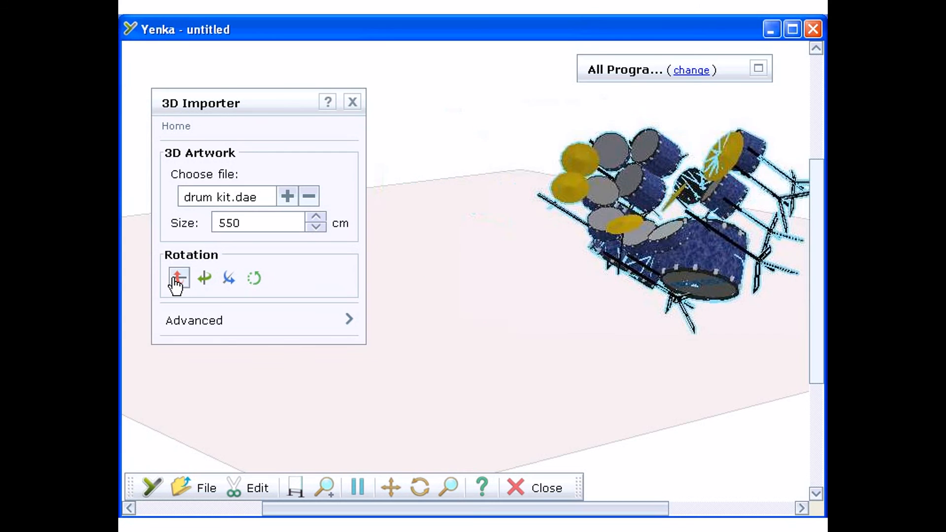
pyautogui.click(179, 277)
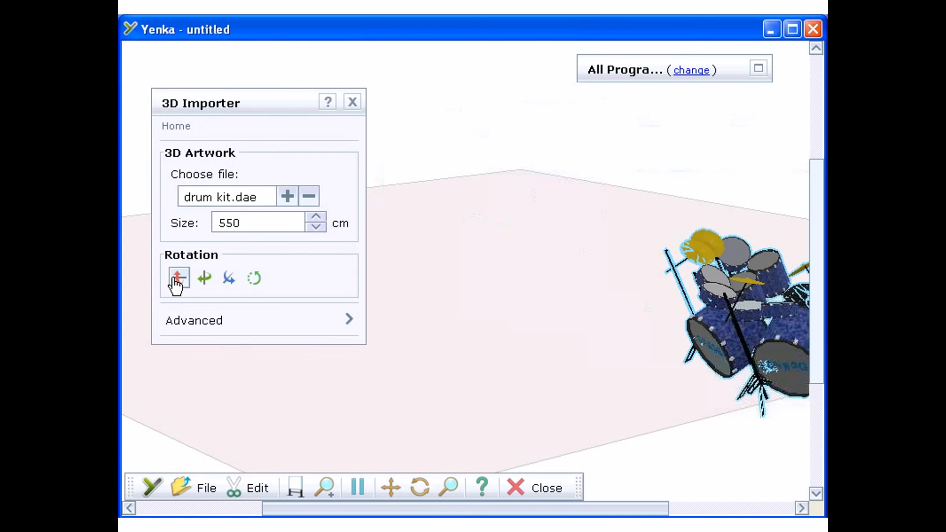
pyautogui.click(179, 278)
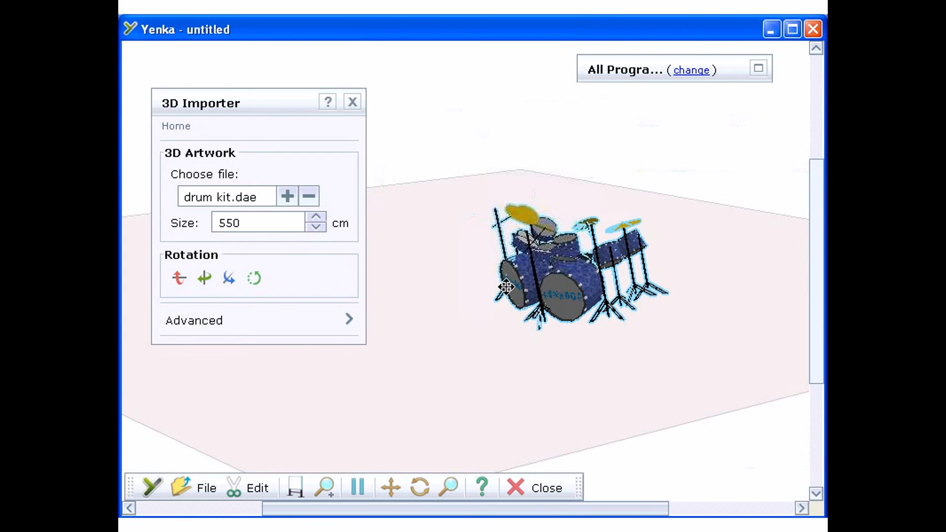
# Set the drum kit size to 700 cm and drag it toward the floor's centre.
pyautogui.click(204, 278)
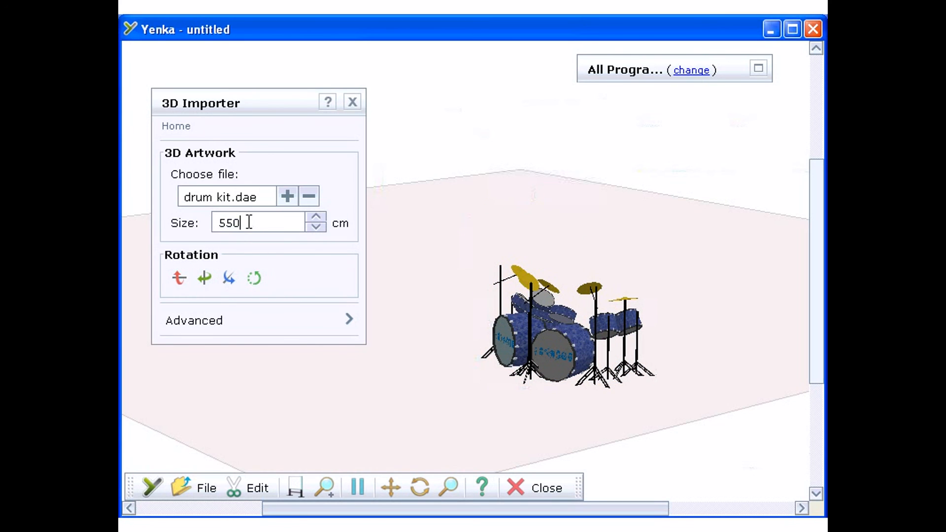
pyautogui.write('700')
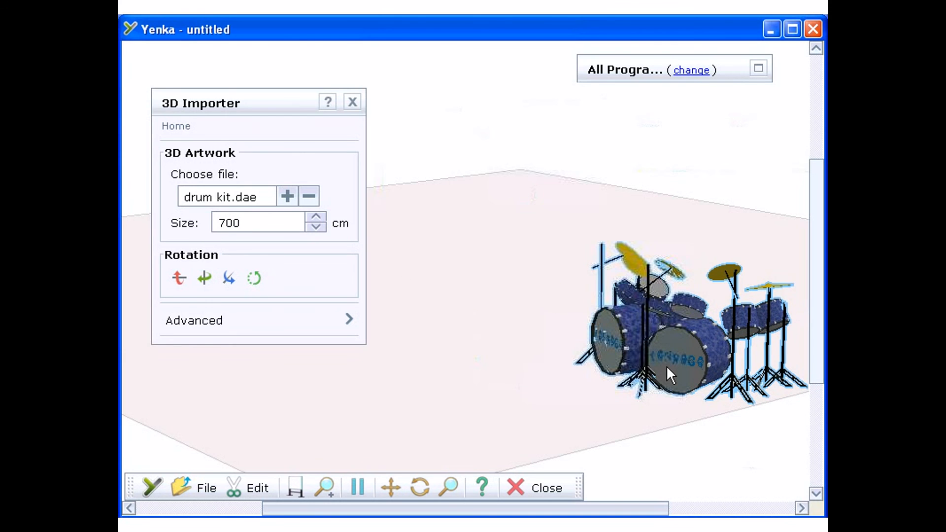
pyautogui.moveTo(670, 374); pyautogui.dragTo(432, 226)
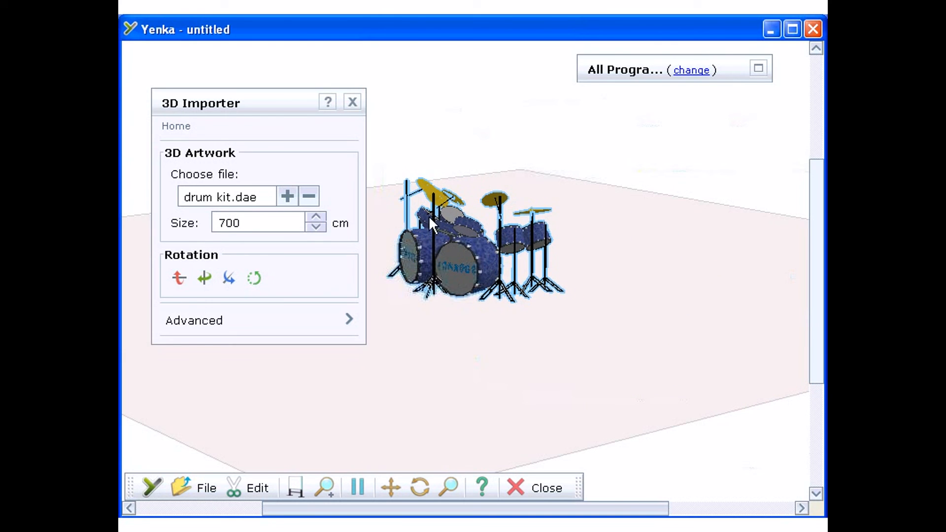
# Deselect the drum kit and orbit the camera to view it from another side.
pyautogui.click(352, 102)
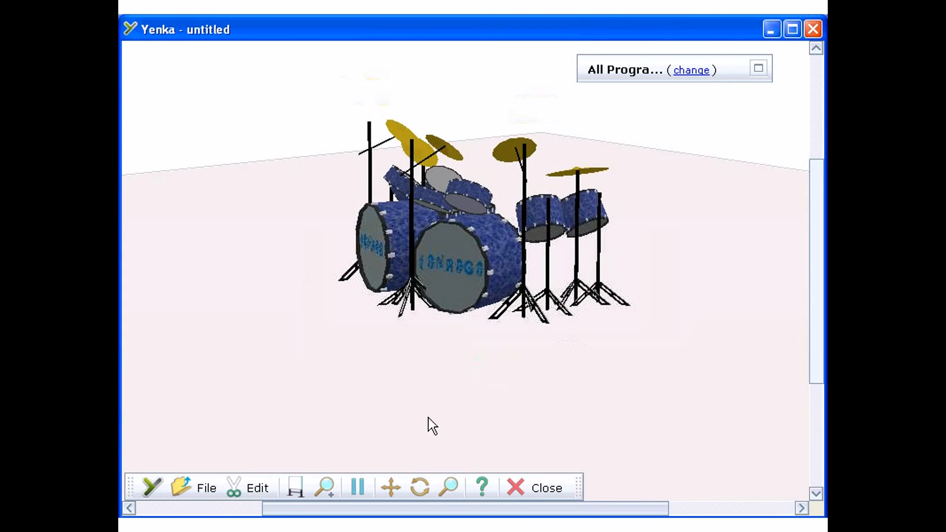
pyautogui.moveTo(432, 425); pyautogui.dragTo(442, 423)
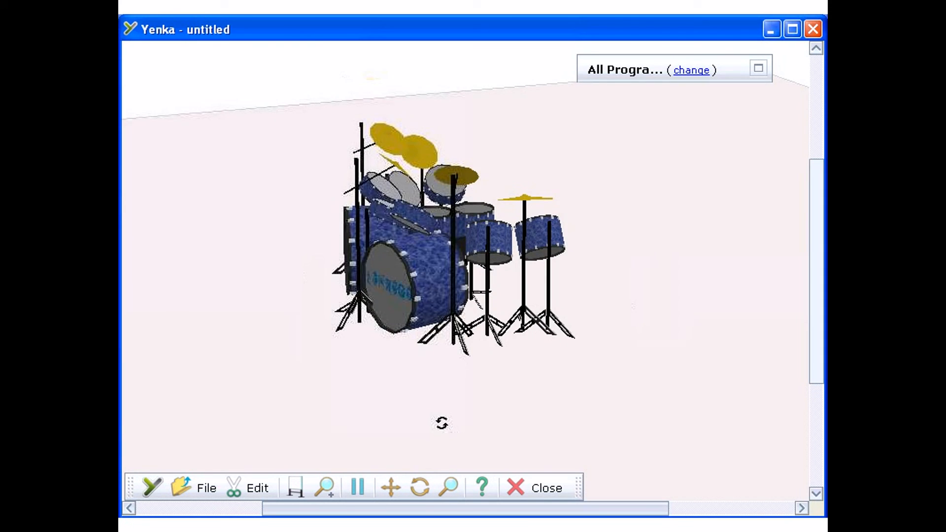